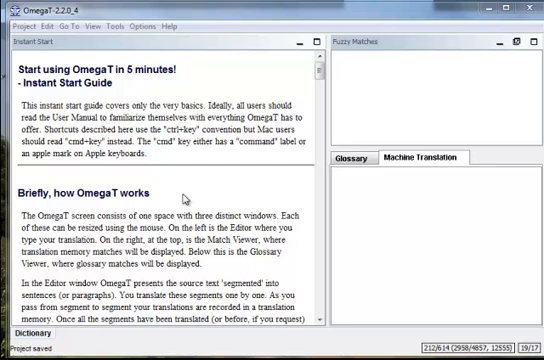
pyautogui.moveTo(185, 197)
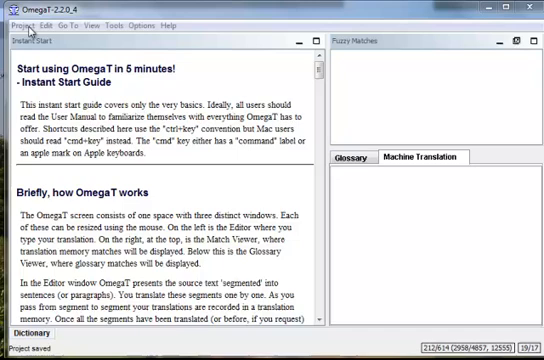
# Open the Project menu in OmegaT.
pyautogui.click(18, 25)
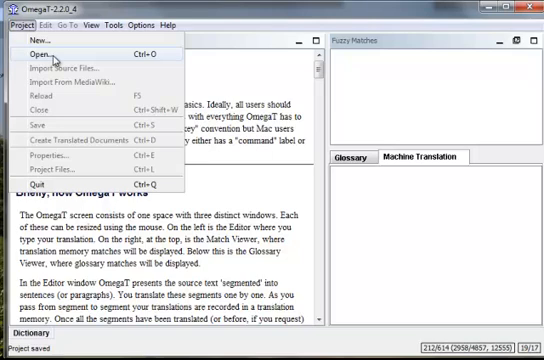
# Open the existing 'verbatim' translation project.
pyautogui.click(42, 55)
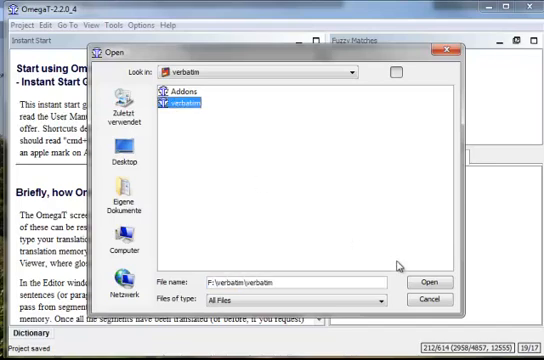
pyautogui.click(430, 281)
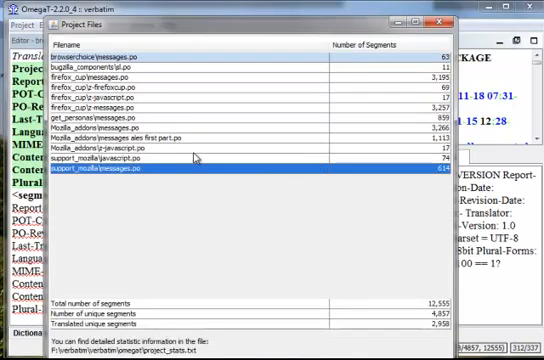
pyautogui.moveTo(196, 158)
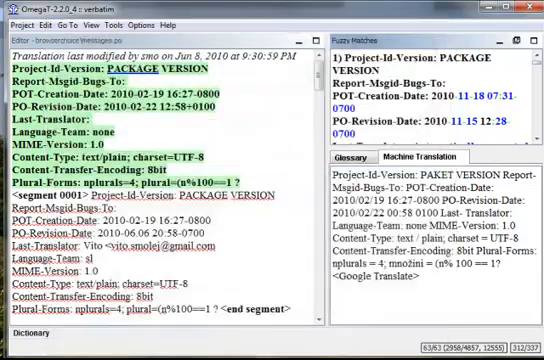
# Scroll to segment 0011 'Free Download' and open it for review.
pyautogui.scroll(-3)
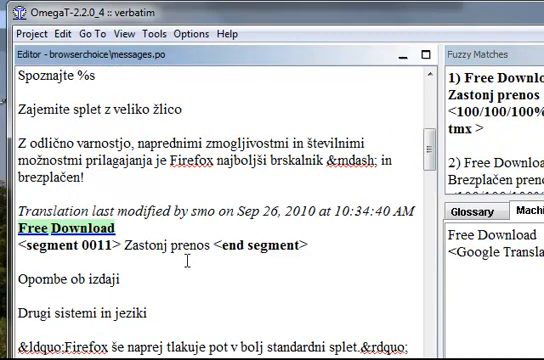
pyautogui.doubleClick(49, 232)
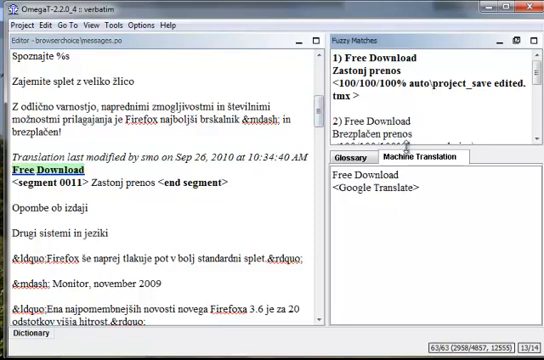
pyautogui.moveTo(450, 158)
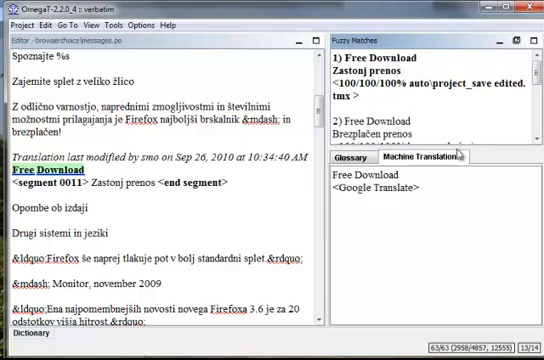
pyautogui.moveTo(464, 147)
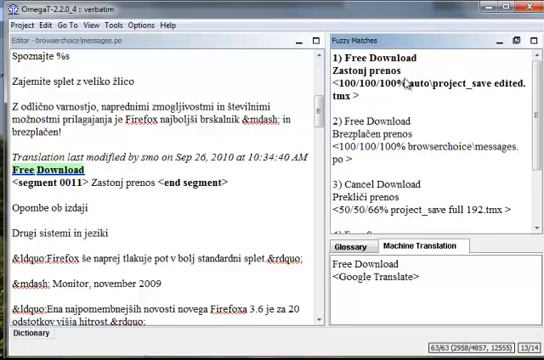
pyautogui.moveTo(417, 192)
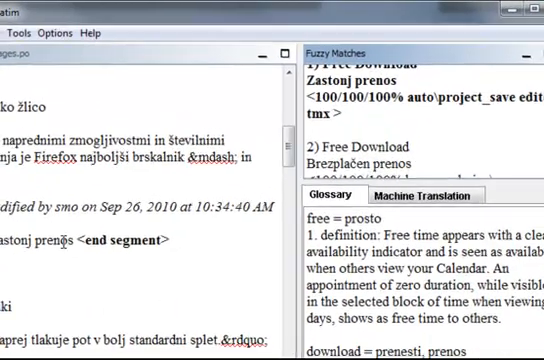
# Show the Google Translate suggestion for 'Free Download' in the Machine Translation tab.
pyautogui.click(427, 197)
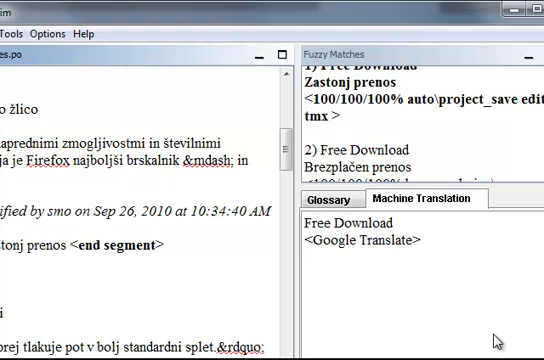
pyautogui.moveTo(410, 246)
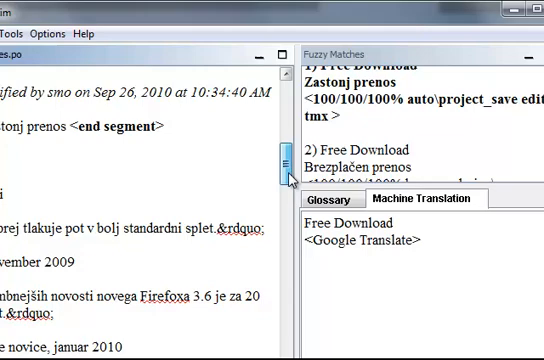
# Scroll to segment 0352 in firefox_cup/messages.po with its 95% fuzzy match.
pyautogui.scroll(-3)
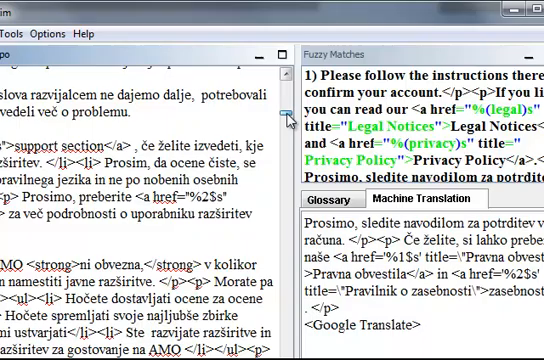
pyautogui.scroll(-3)
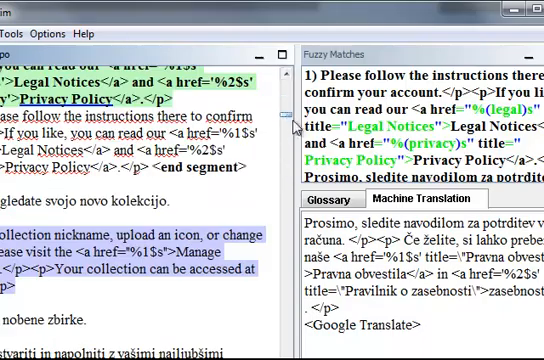
pyautogui.scroll(-3)
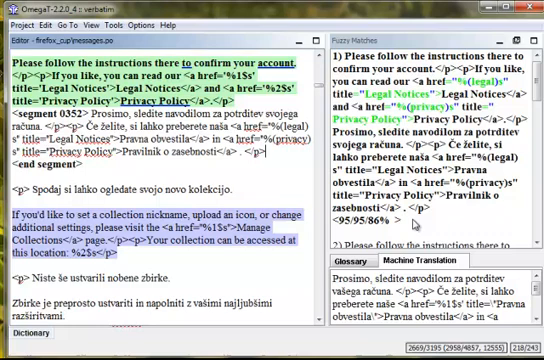
pyautogui.moveTo(417, 225)
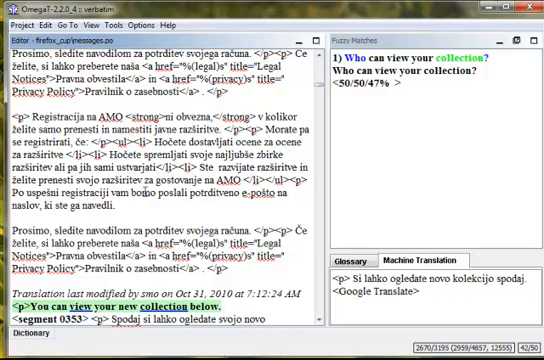
# Scroll to the collection nickname and icon segment with its 94% fuzzy match.
pyautogui.scroll(-3)
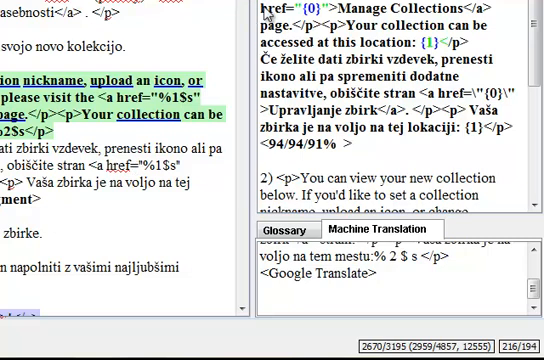
pyautogui.moveTo(348, 123)
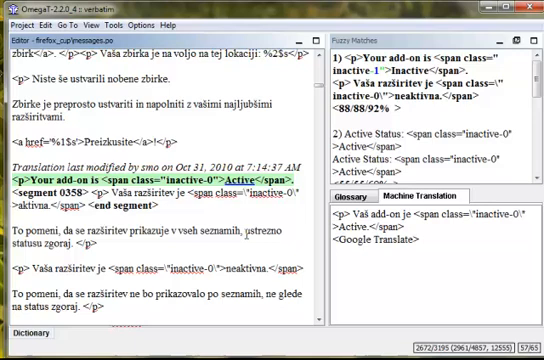
pyautogui.moveTo(172, 40)
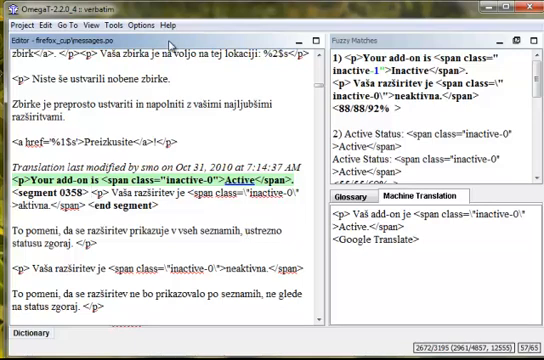
pyautogui.moveTo(452, 135)
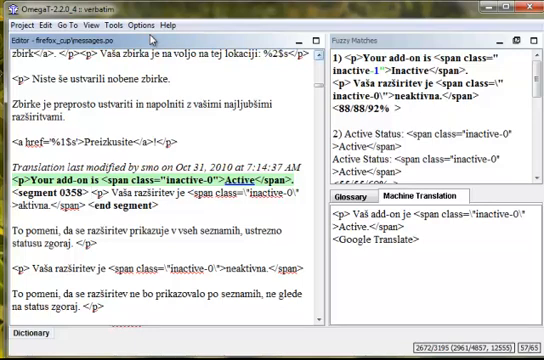
pyautogui.moveTo(150, 25)
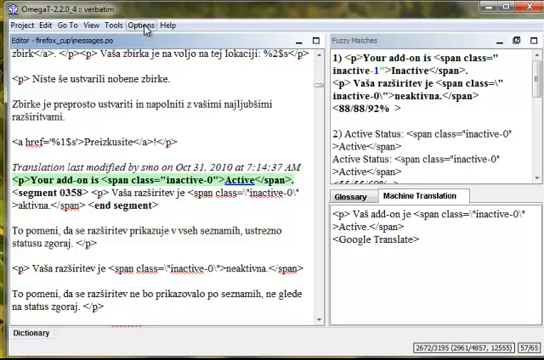
pyautogui.moveTo(172, 25)
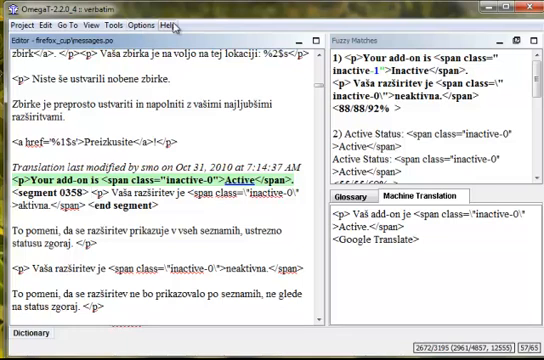